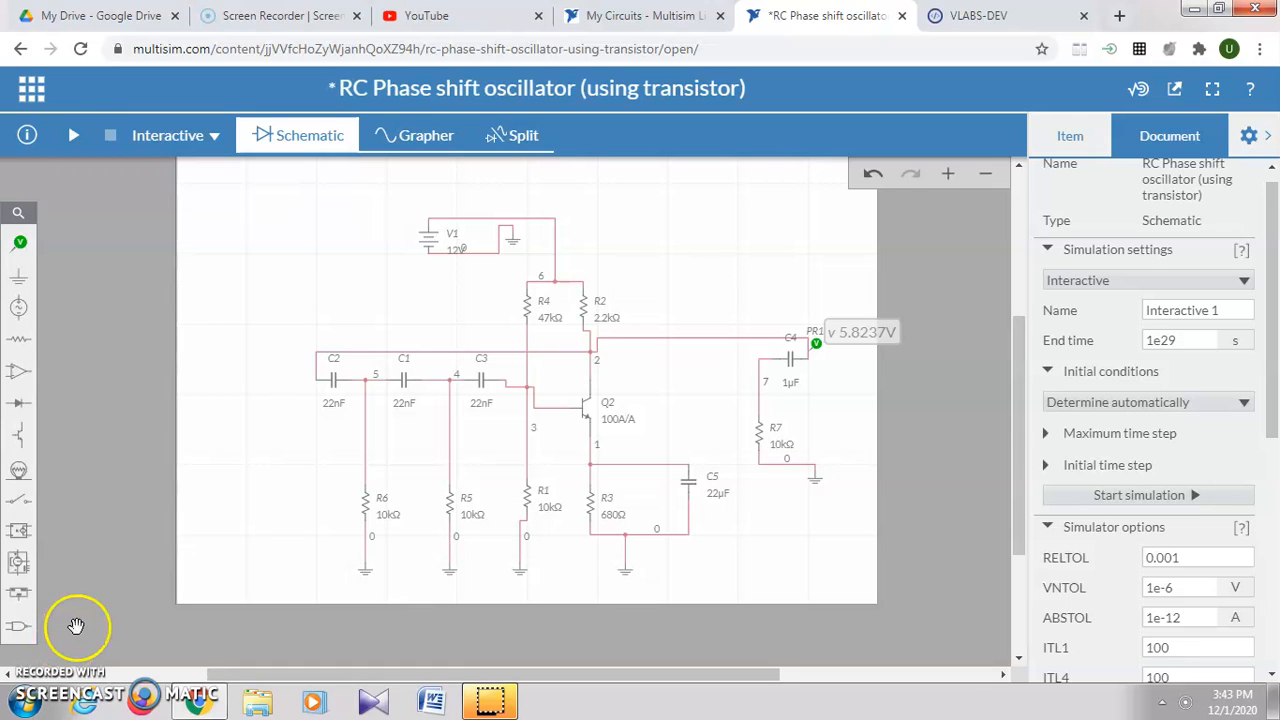
pyautogui.moveTo(538, 478)
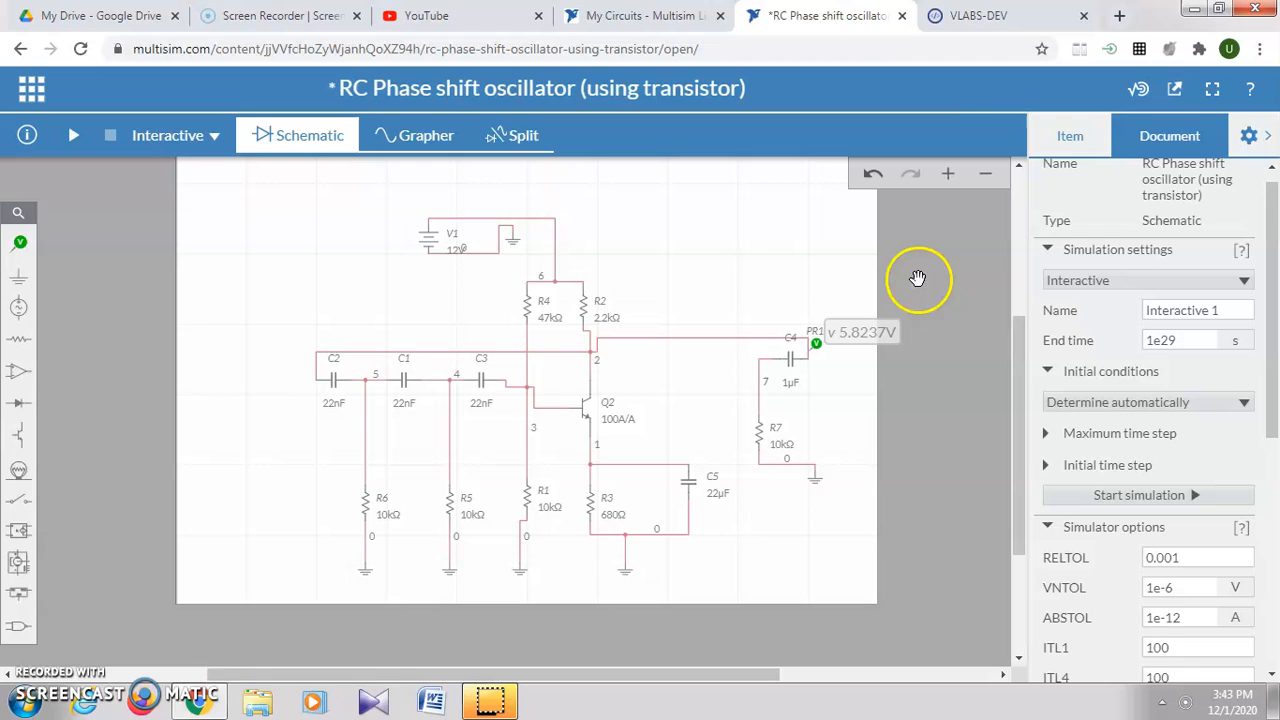
pyautogui.moveTo(258, 510)
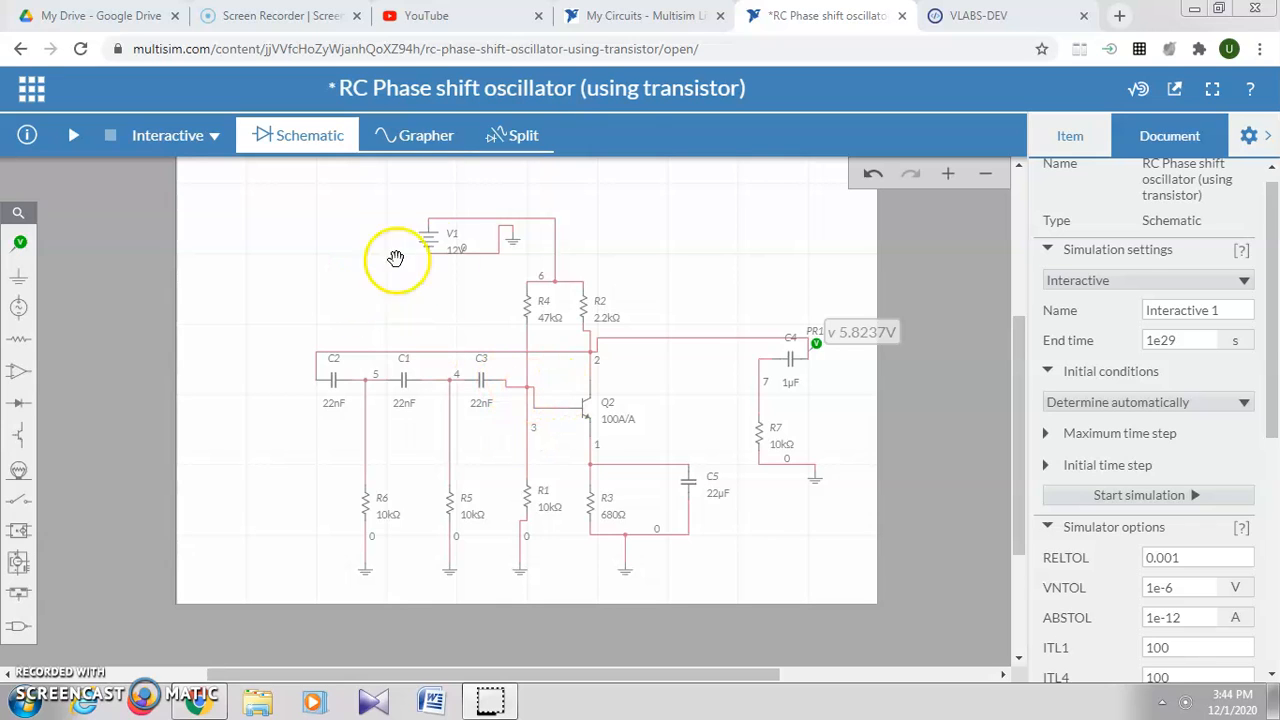
pyautogui.moveTo(44, 464)
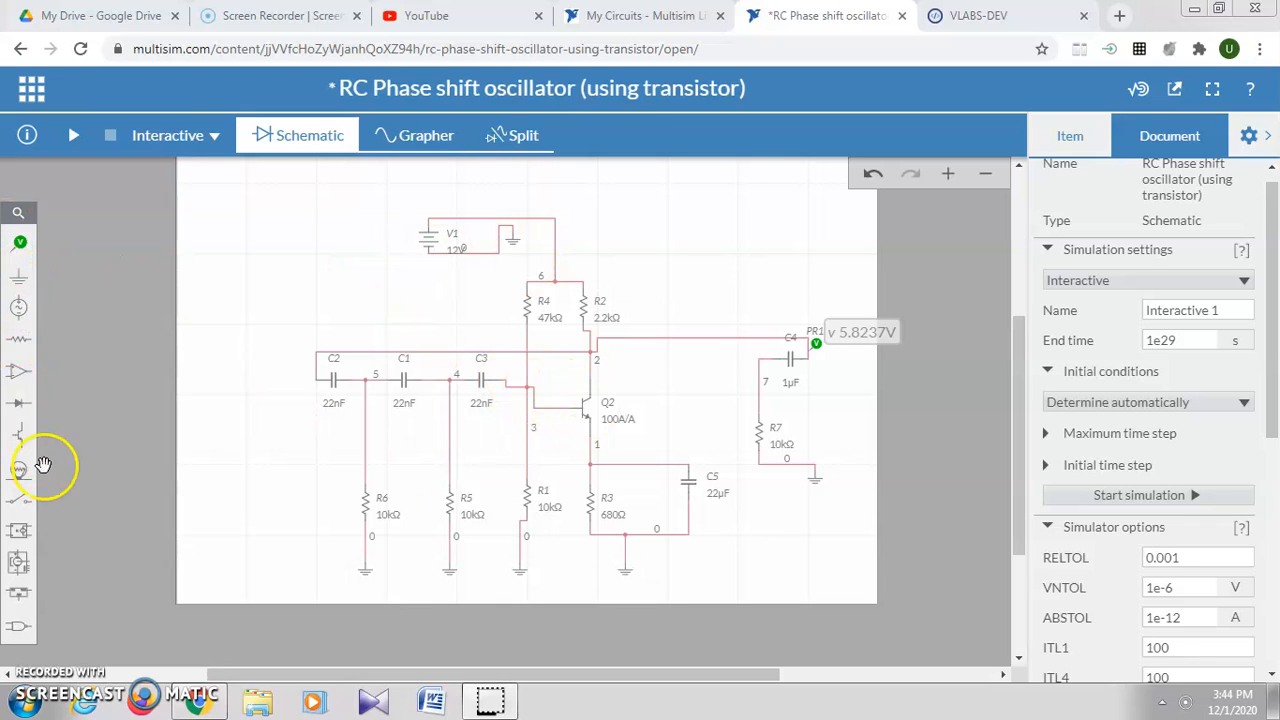
pyautogui.moveTo(630, 376)
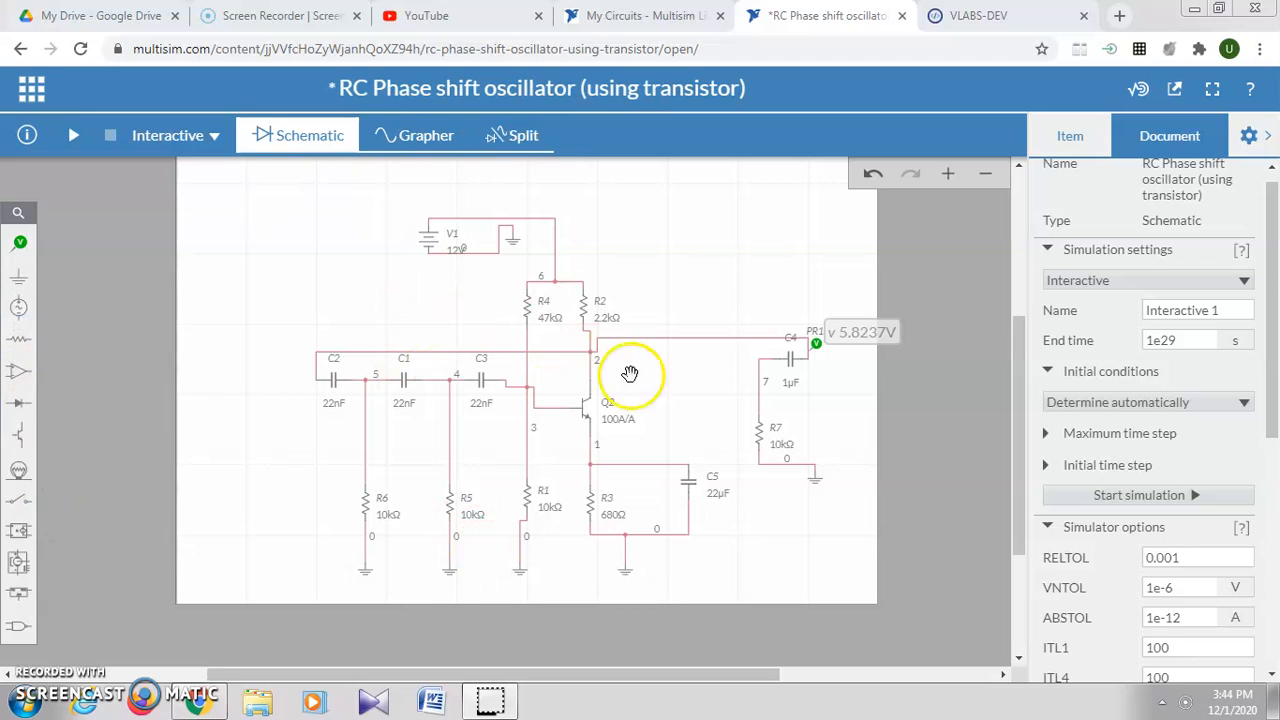
pyautogui.moveTo(448, 456)
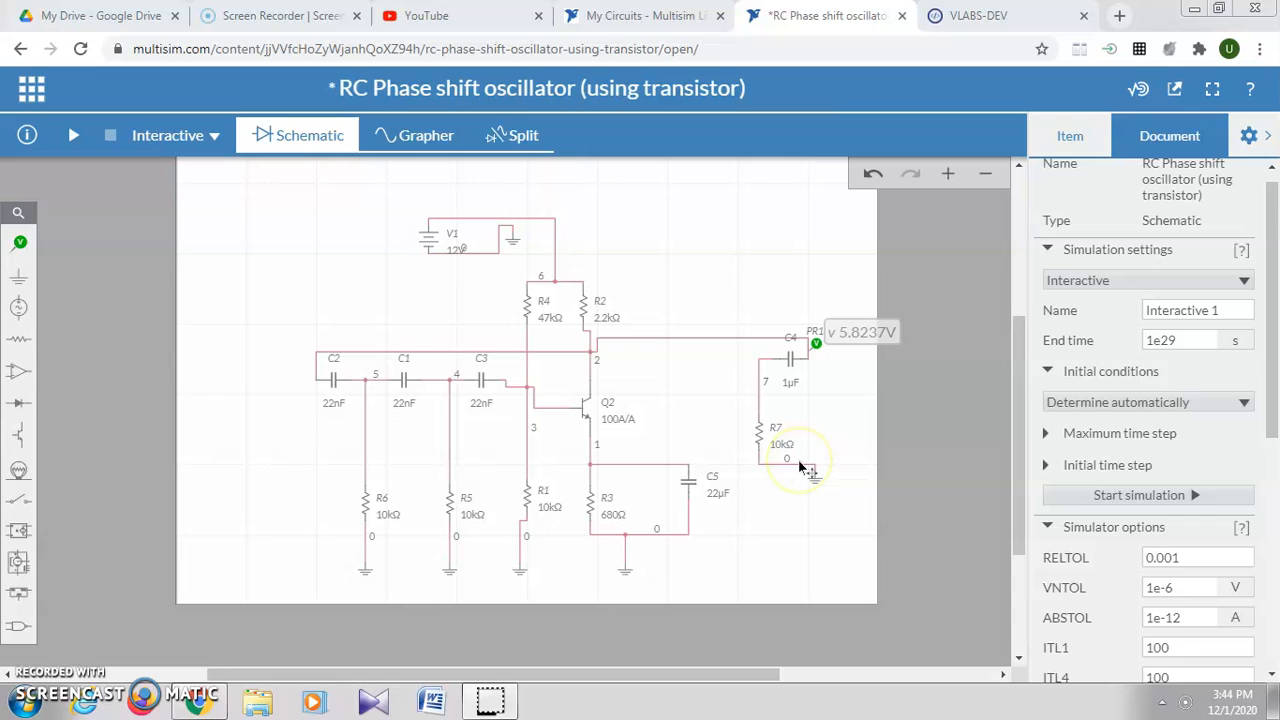
pyautogui.moveTo(838, 630)
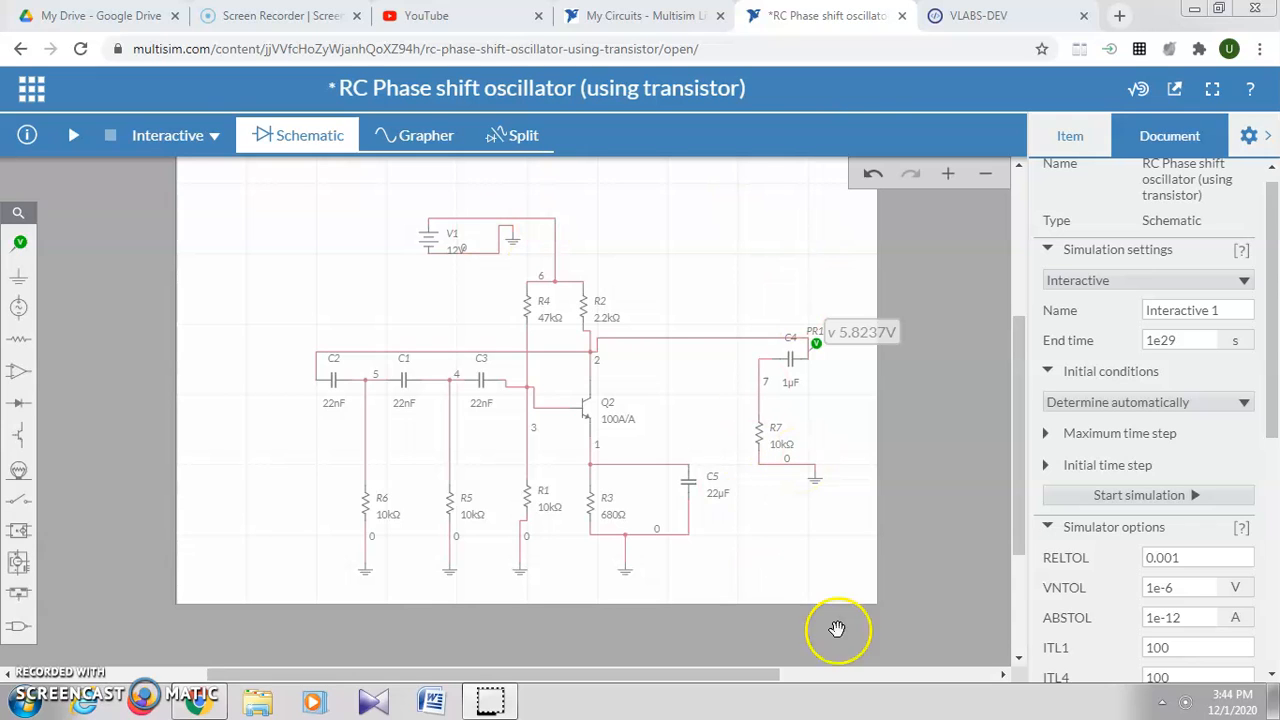
pyautogui.moveTo(644, 210)
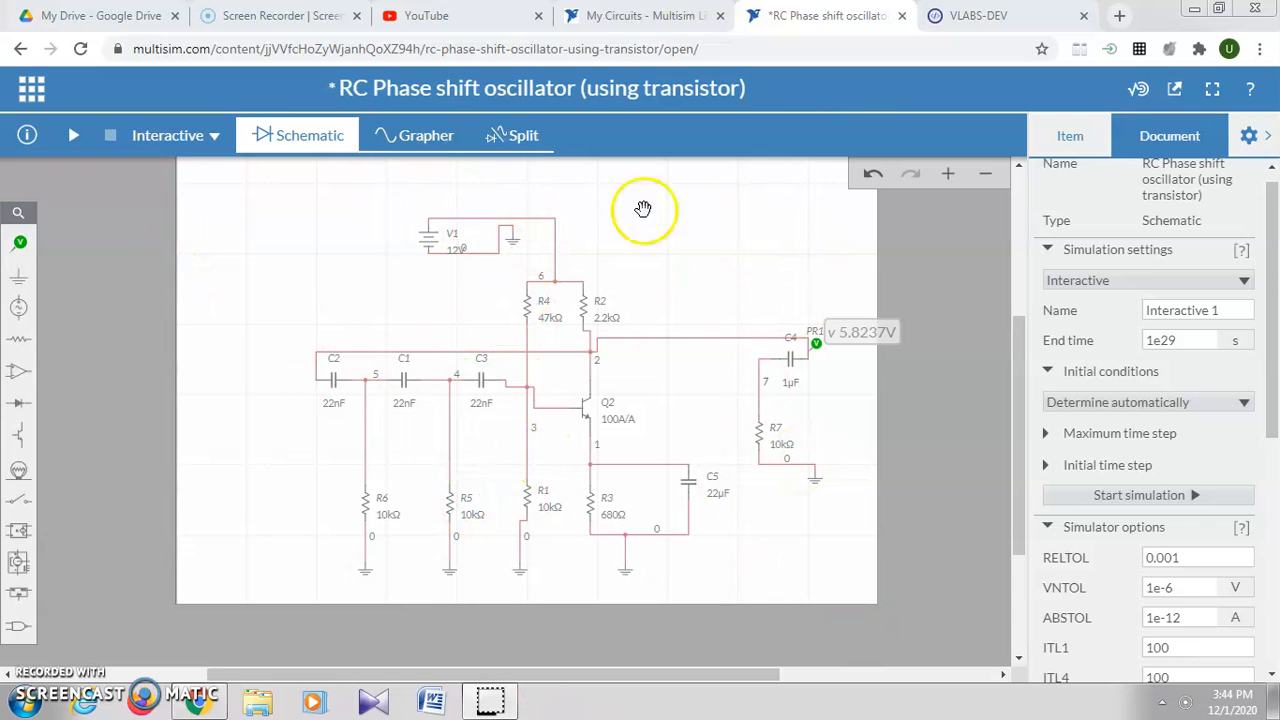
pyautogui.moveTo(822, 444)
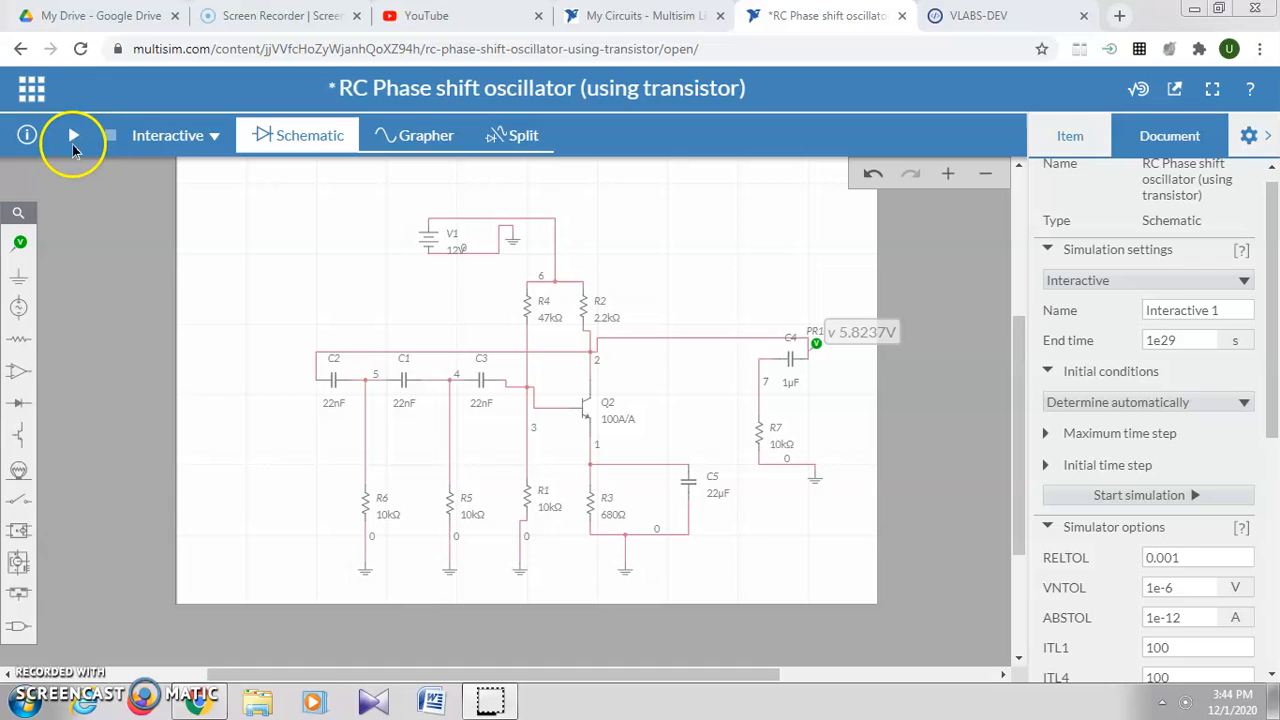
# Start the interactive simulation so the oscillator output plots beside the schematic
pyautogui.click(72, 136)
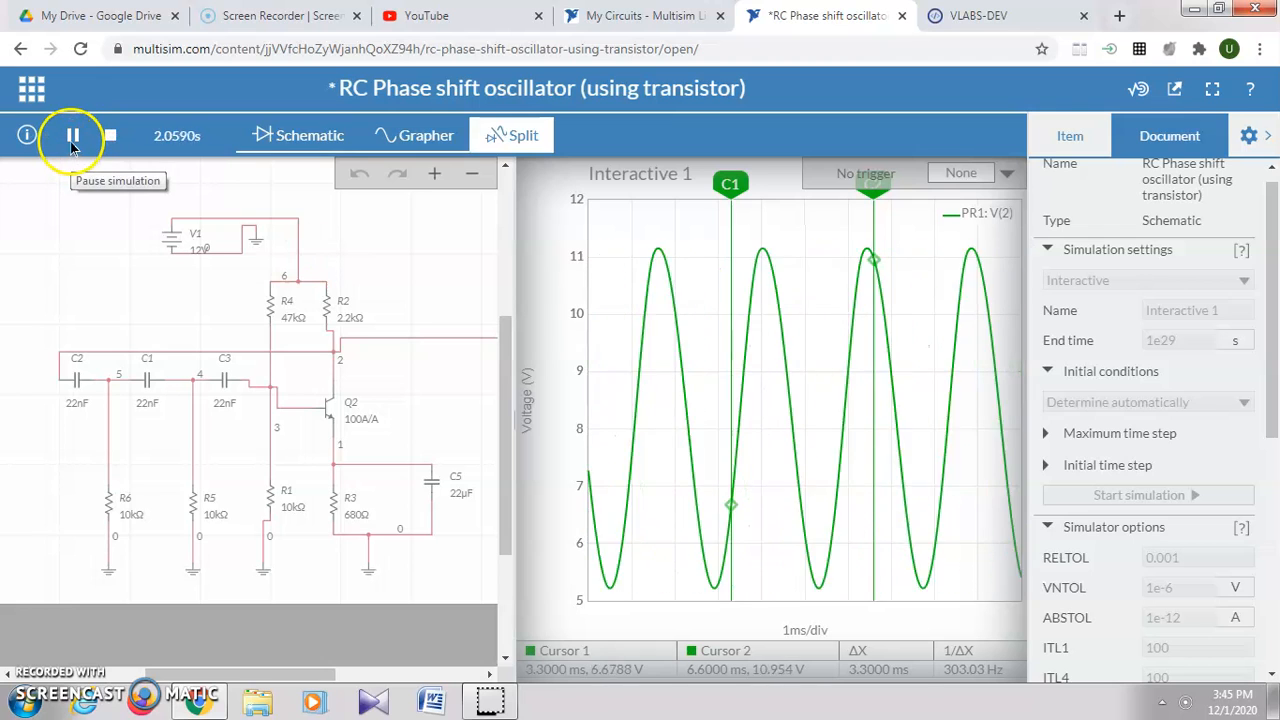
# Pause the simulation and place both cursors across one cycle, reading about 2.42 ms / 414 Hz
pyautogui.click(72, 136)
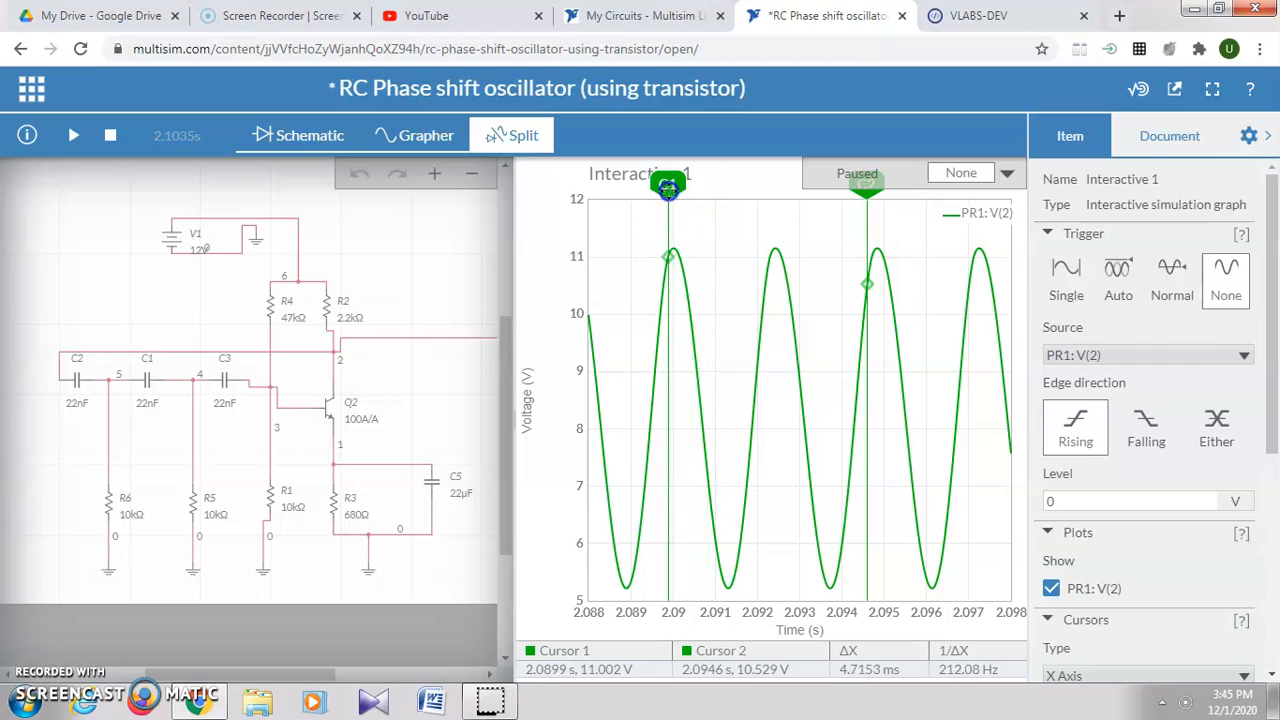
pyautogui.moveTo(668, 188); pyautogui.dragTo(662, 218)
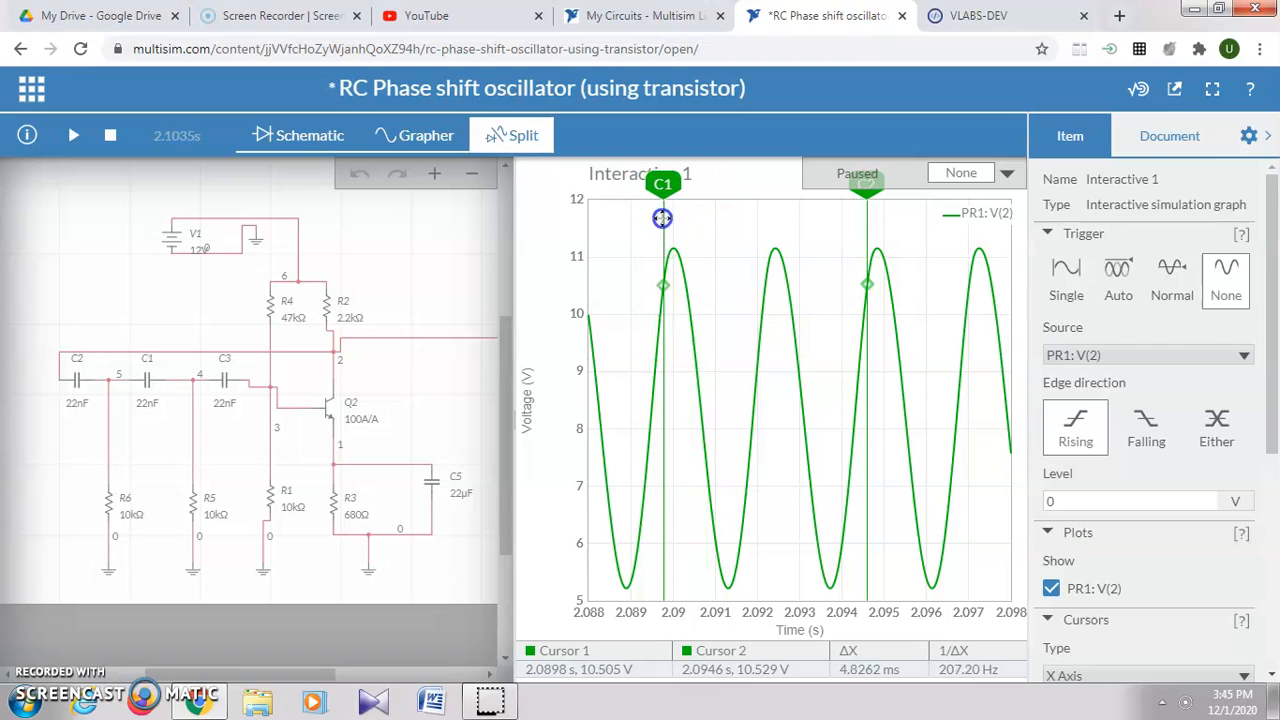
pyautogui.moveTo(664, 216); pyautogui.dragTo(652, 216)
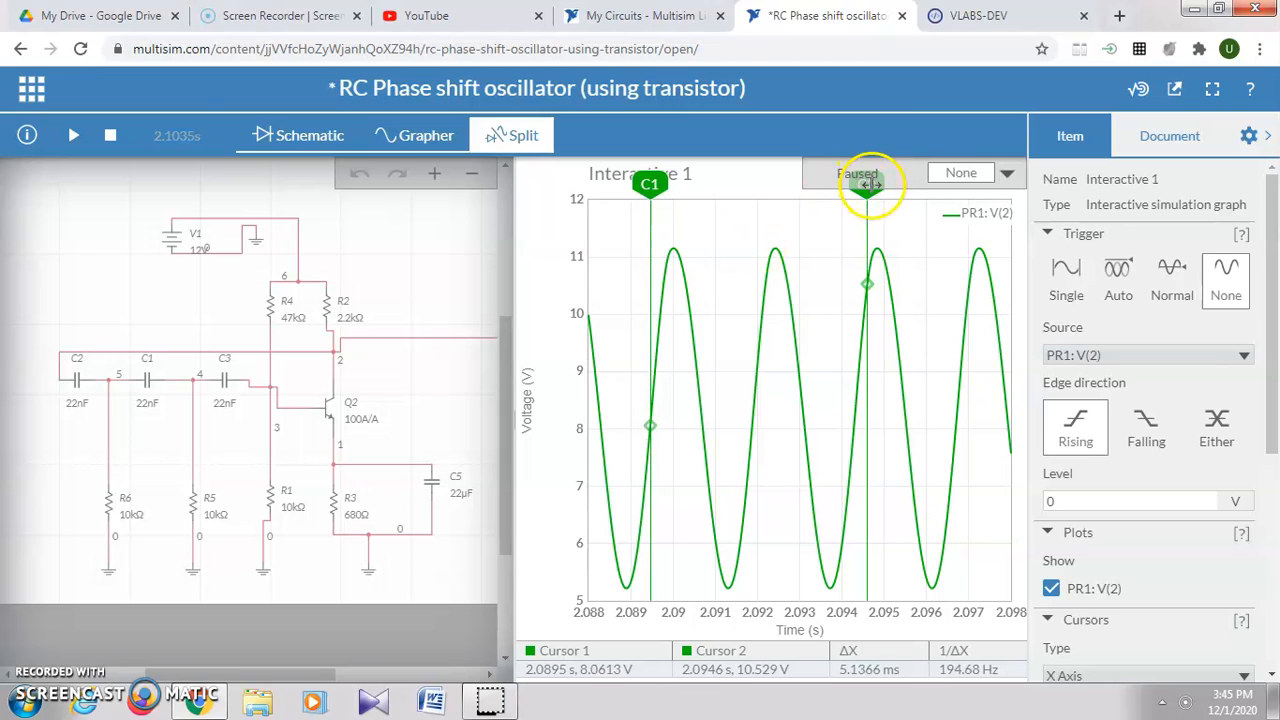
pyautogui.moveTo(866, 184); pyautogui.dragTo(752, 184)
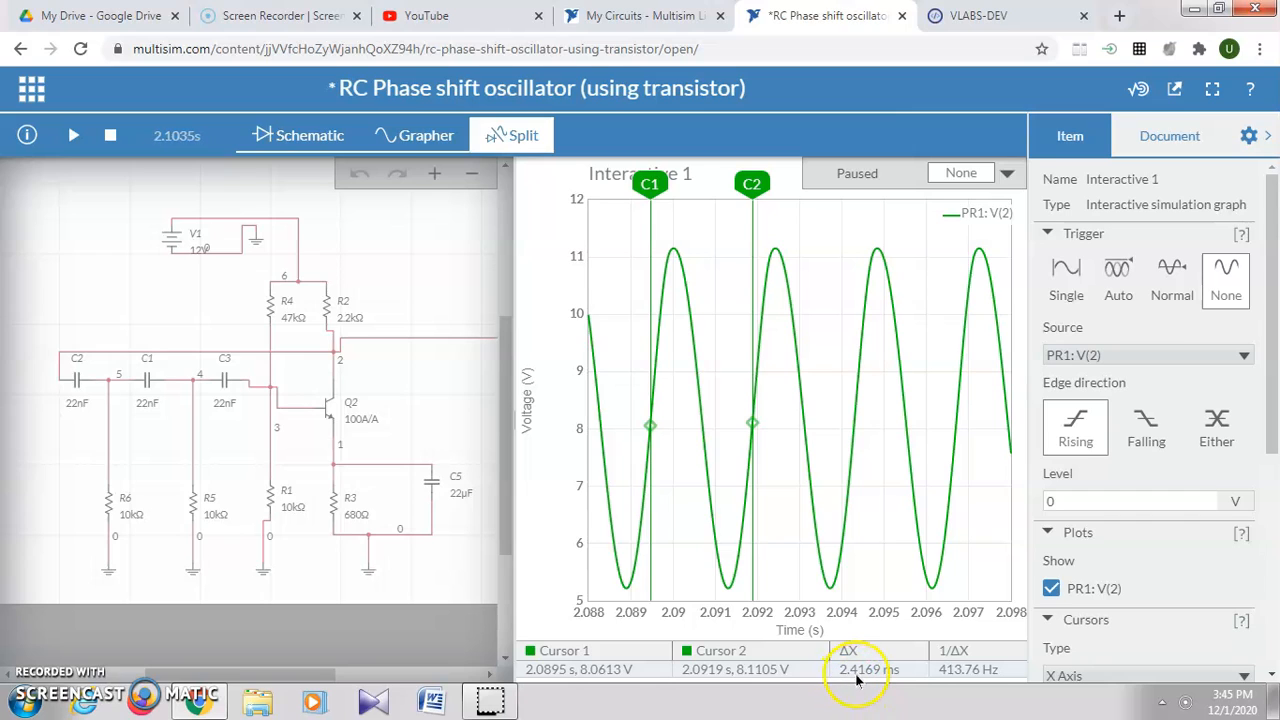
pyautogui.moveTo(904, 676)
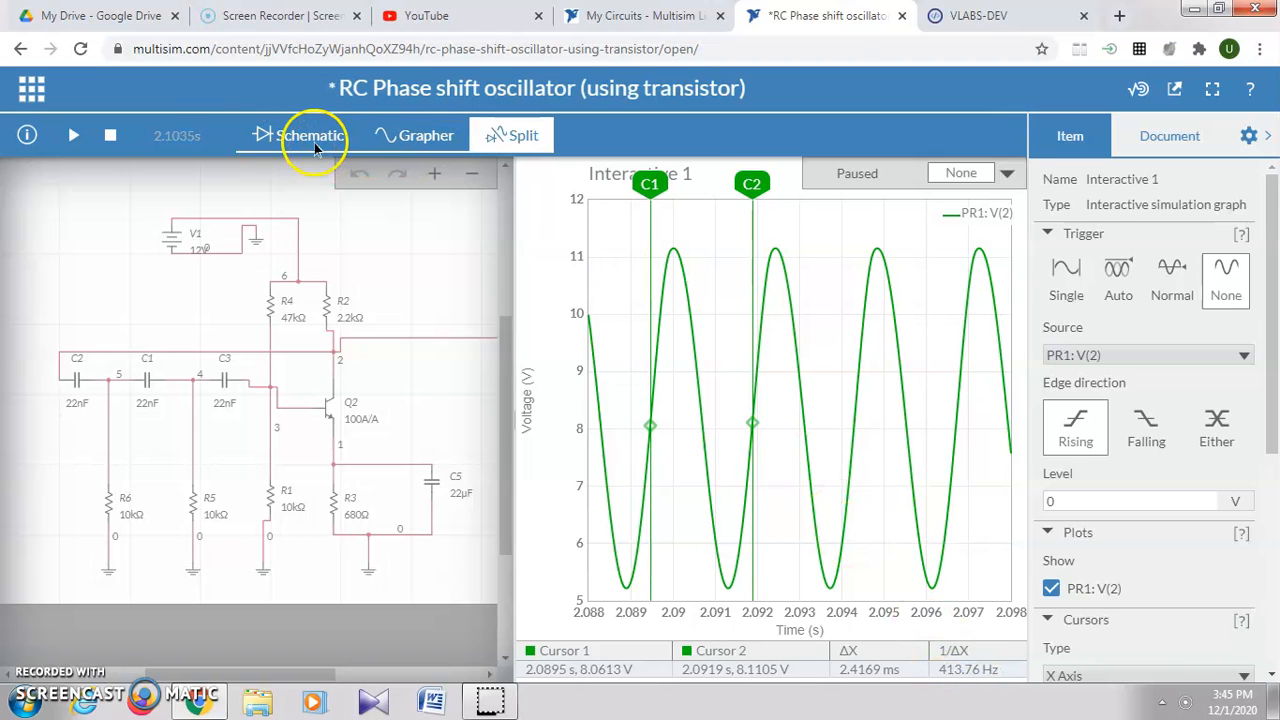
# Return to the schematic and change capacitor C3 from 22 nF to 10 nF
pyautogui.click(310, 136)
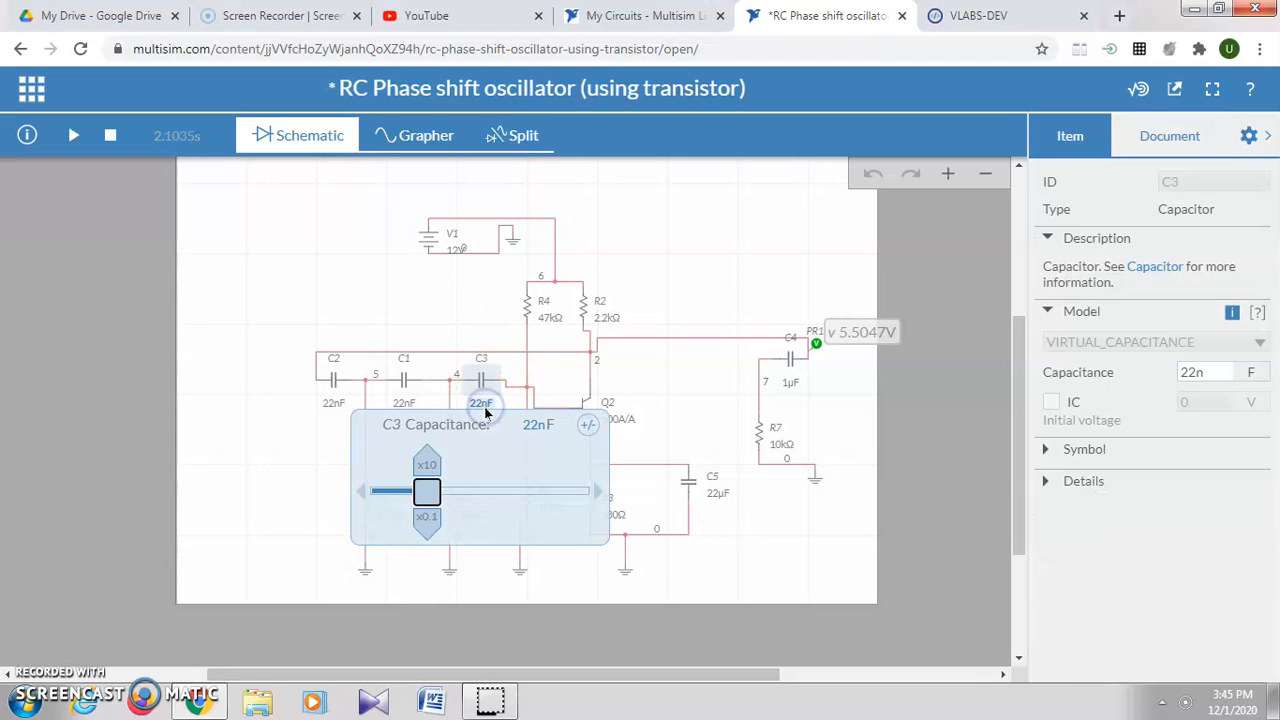
pyautogui.click(1204, 370)
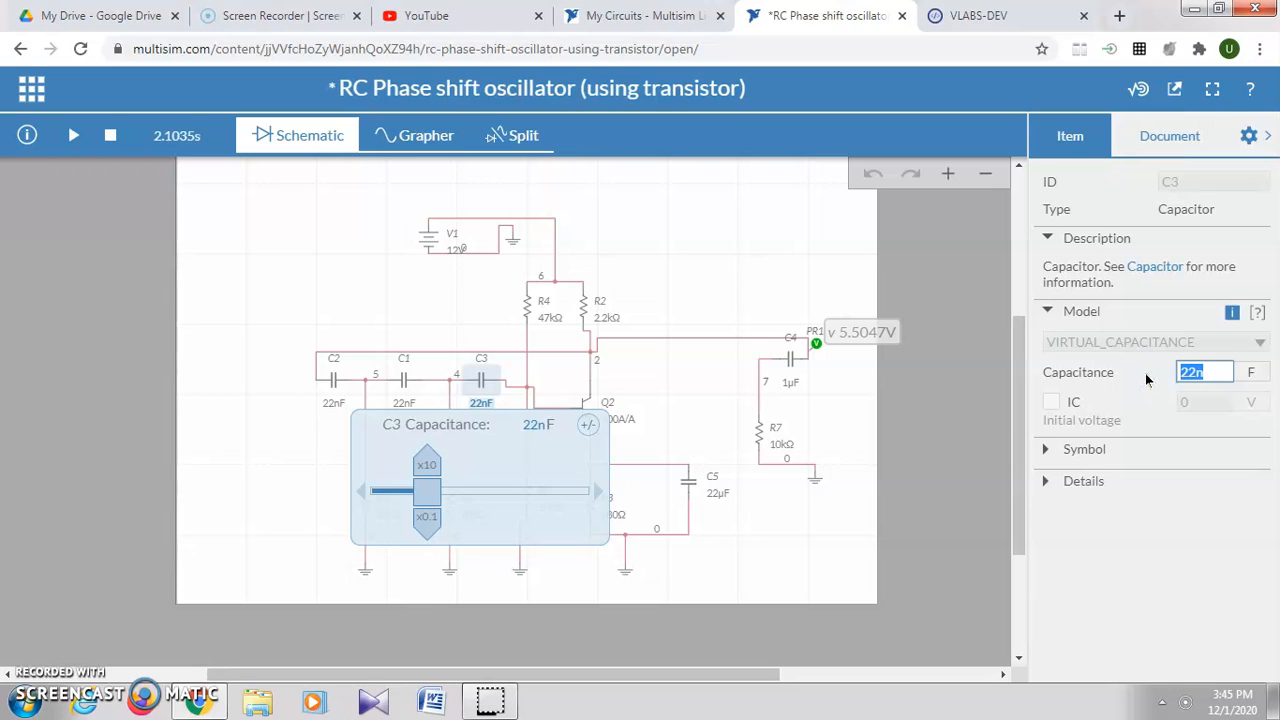
pyautogui.write('10n')
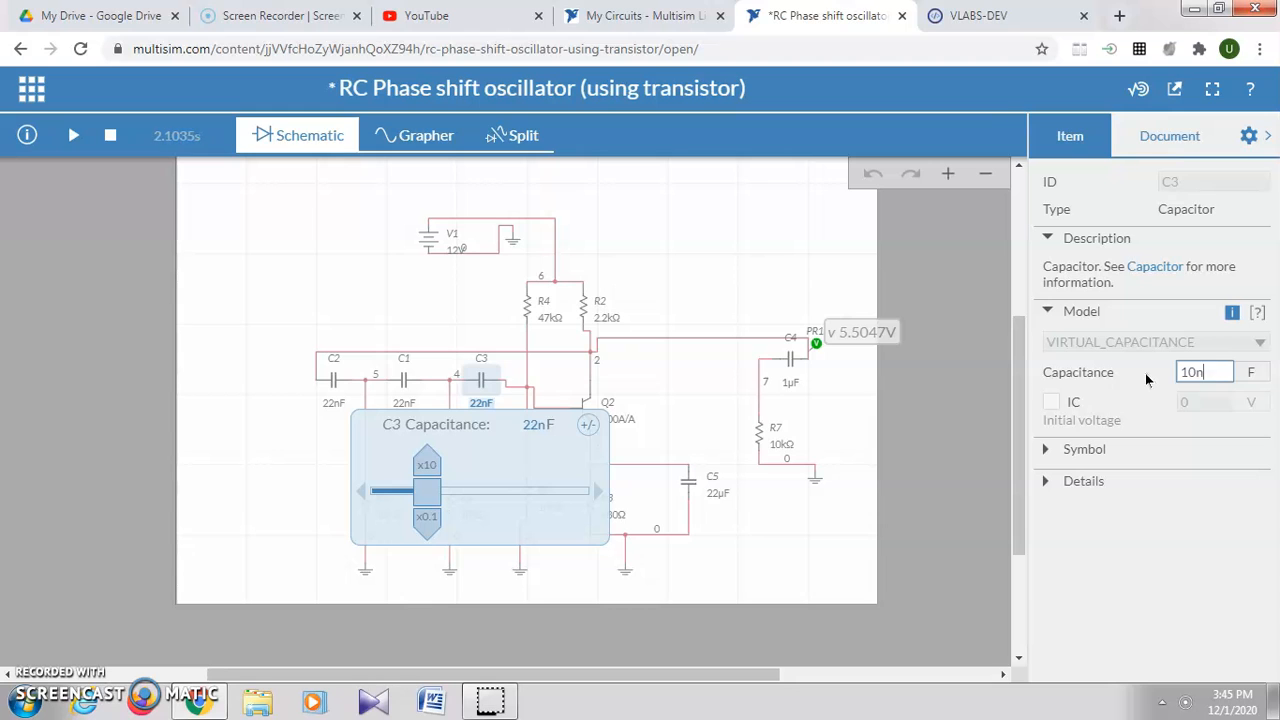
pyautogui.moveTo(428, 490); pyautogui.dragTo(404, 490)
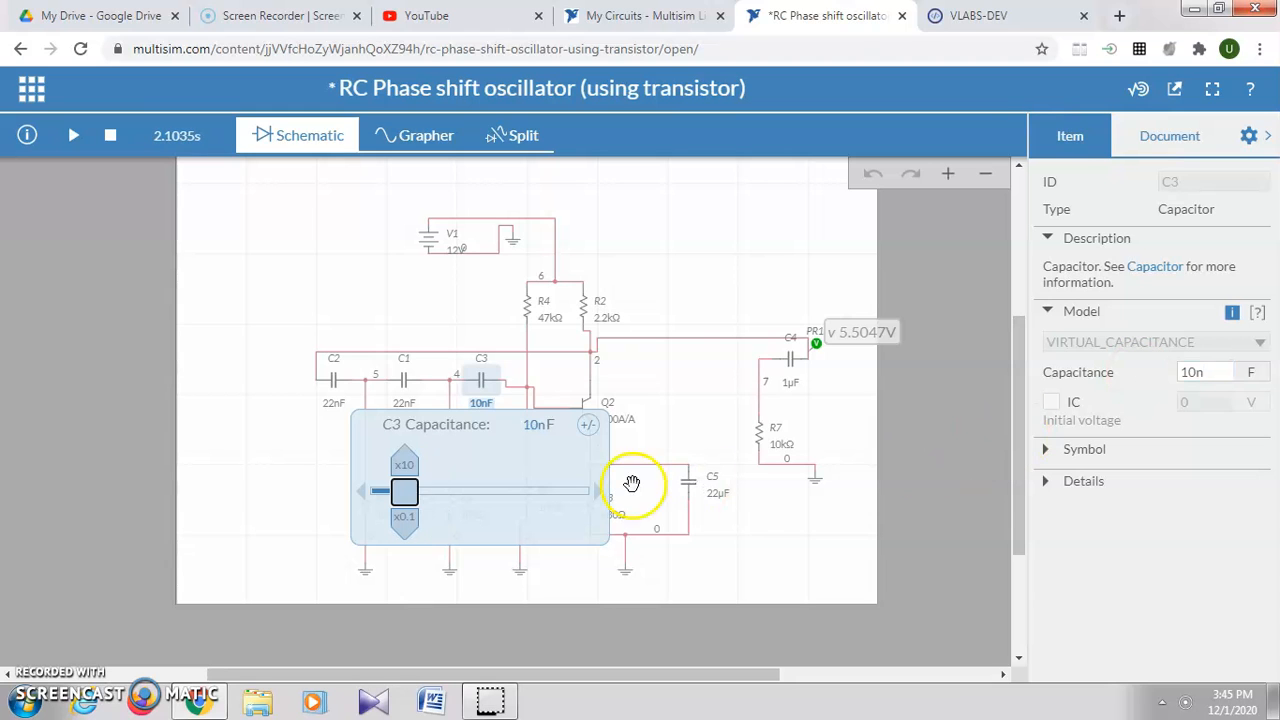